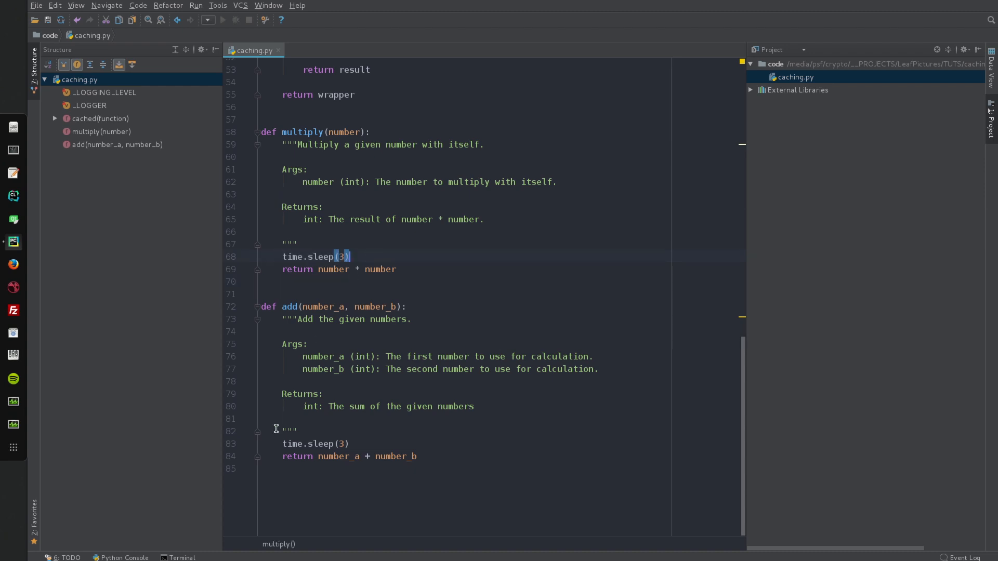
Step: Highlight add's three-second sleep, import add and multiply, and run add(1,1)
click(341, 443)
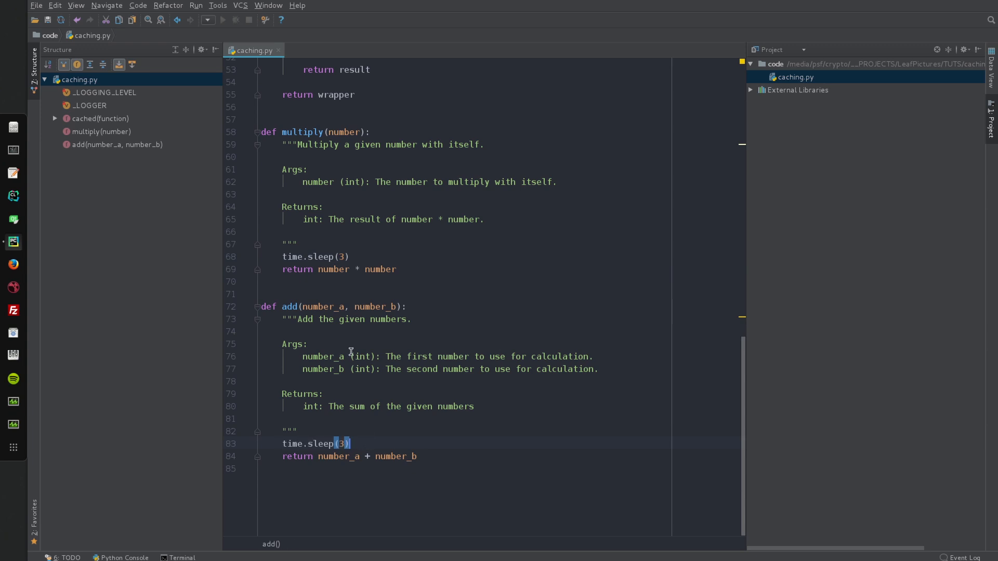
double_click(357, 269)
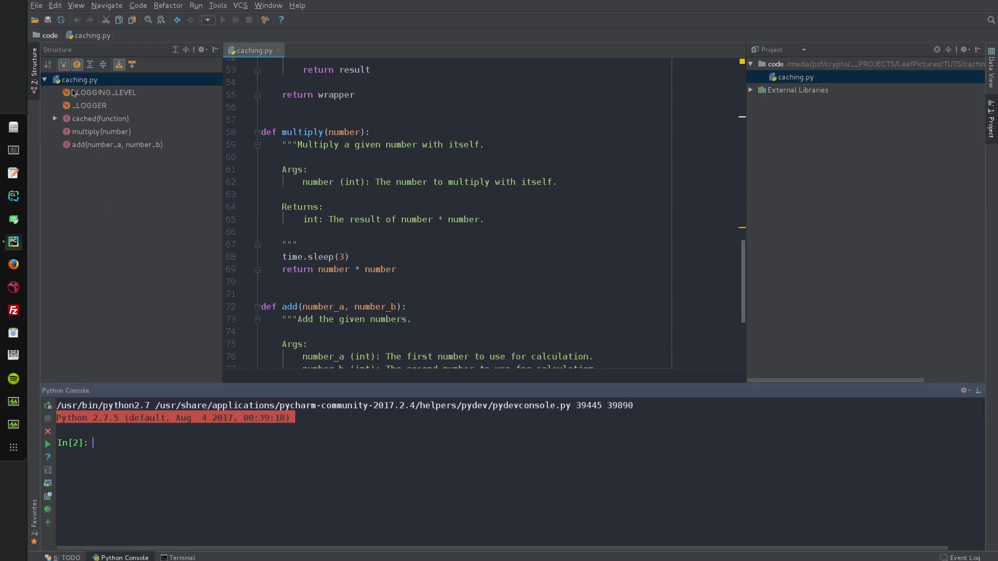
text(f)
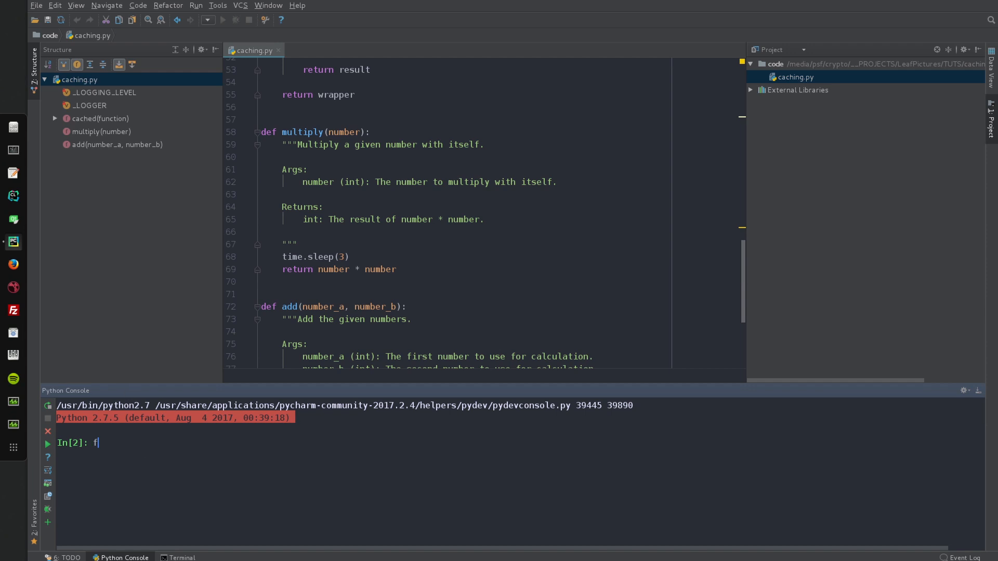
text(rom caching import add, multiply)
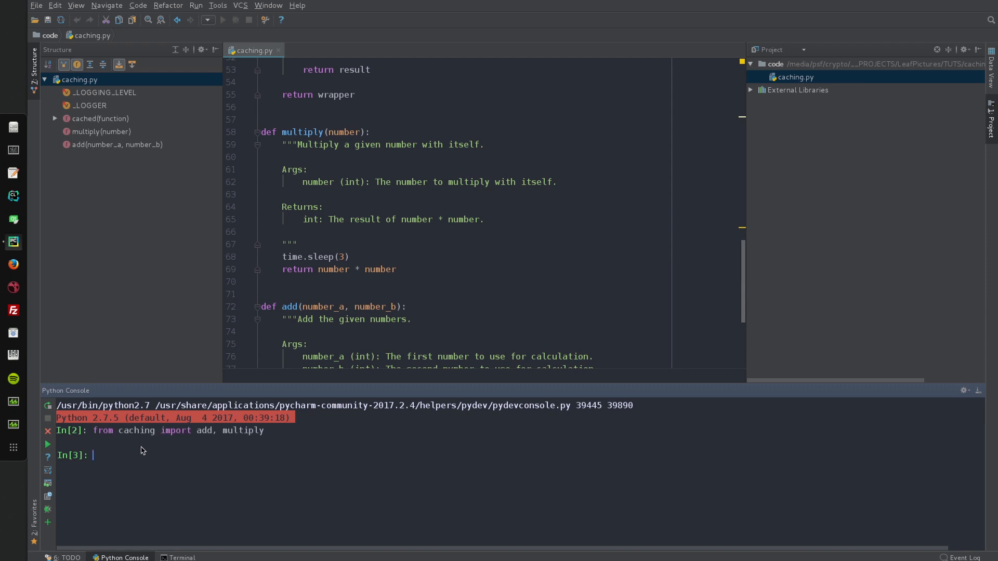
text(a)
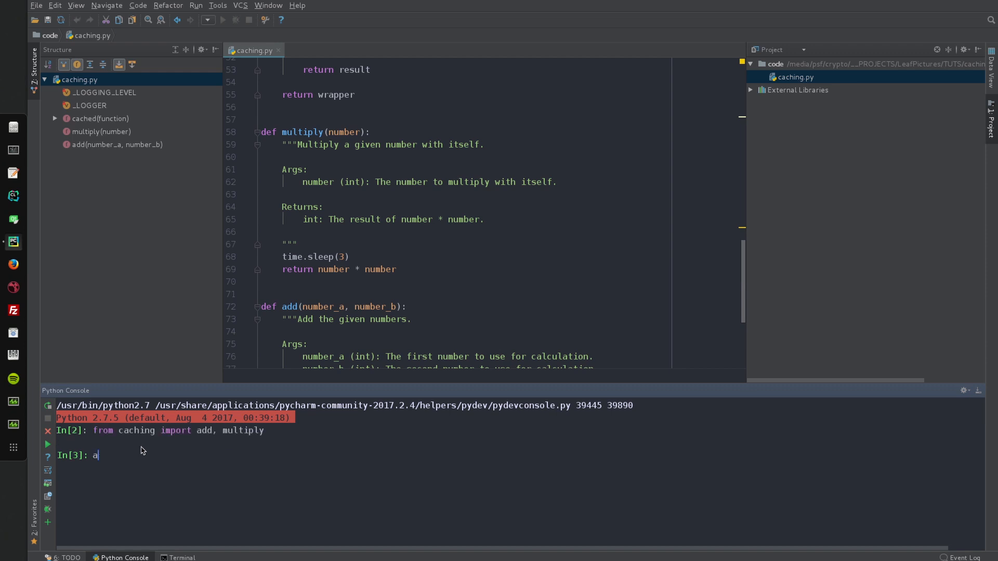
text(dd(1,1))
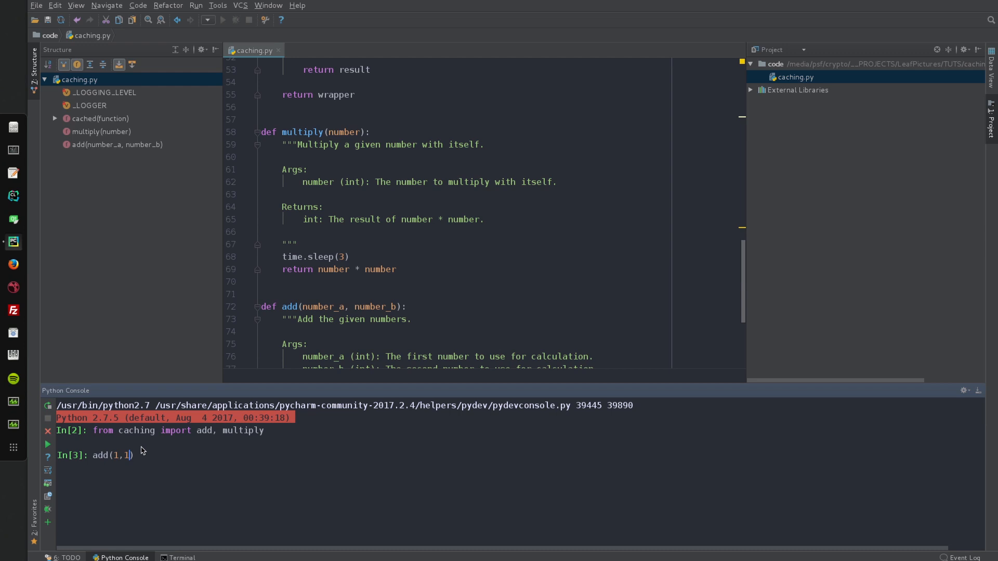
key(enter)
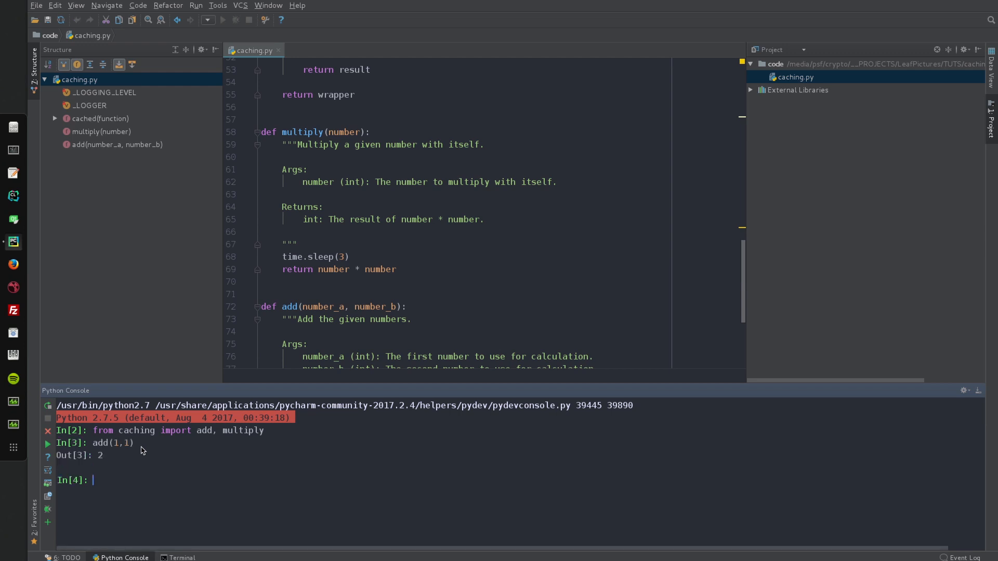
Step: Run add(1,1) again and call multiply(7) twice, returning 2 and 49
text(add(1,1))
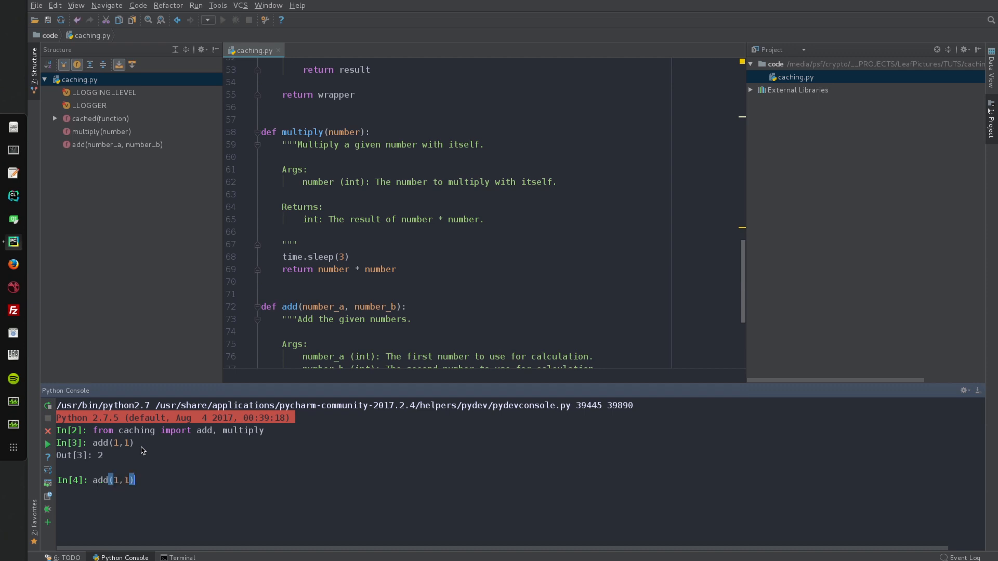
key(enter)
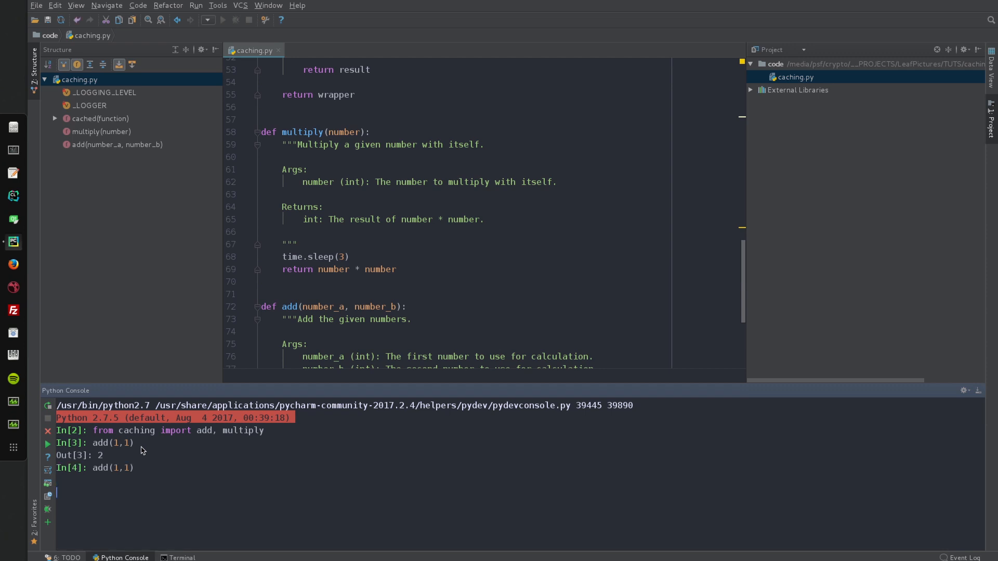
key(Enter)
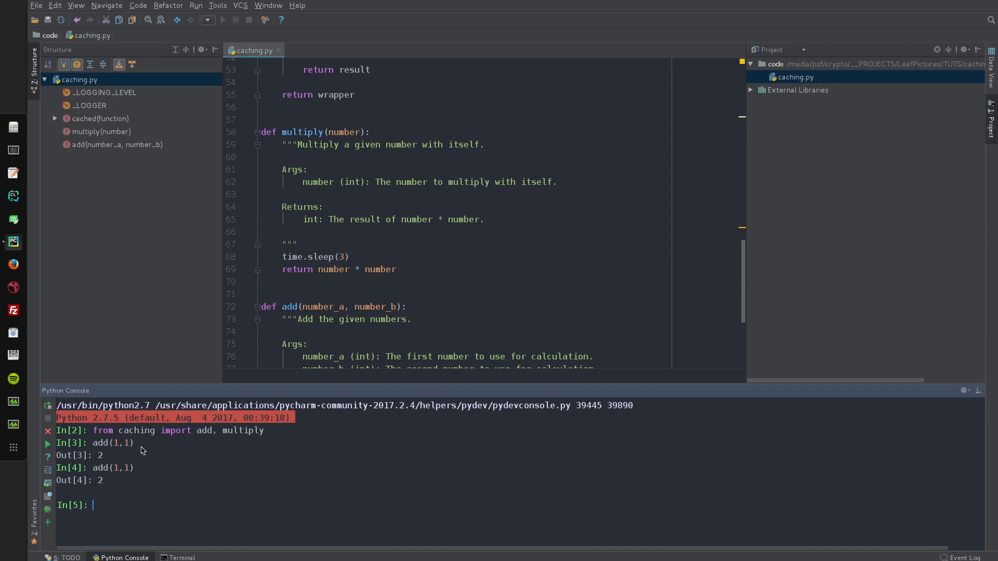
text(multiply(7)
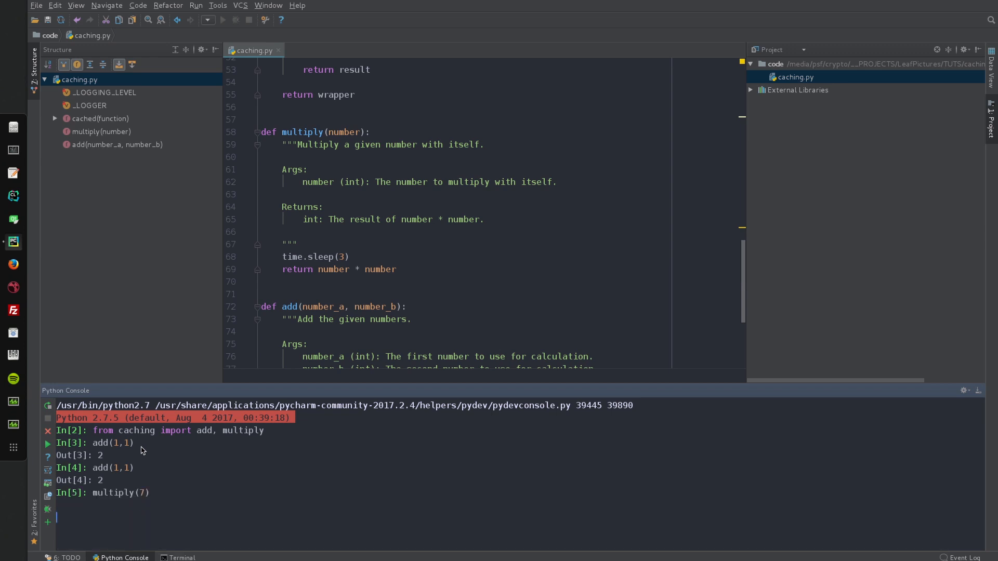
key(enter)
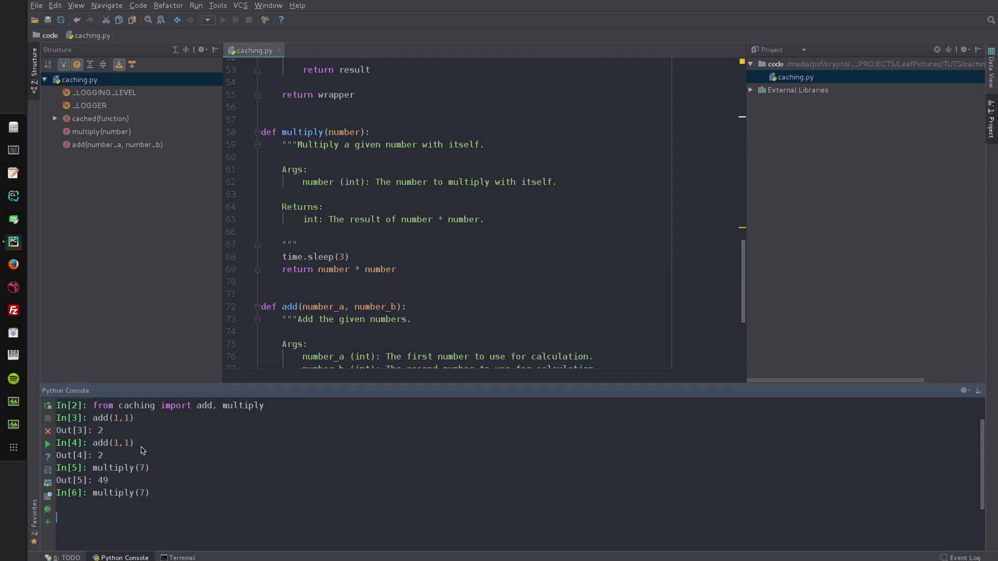
key(enter)
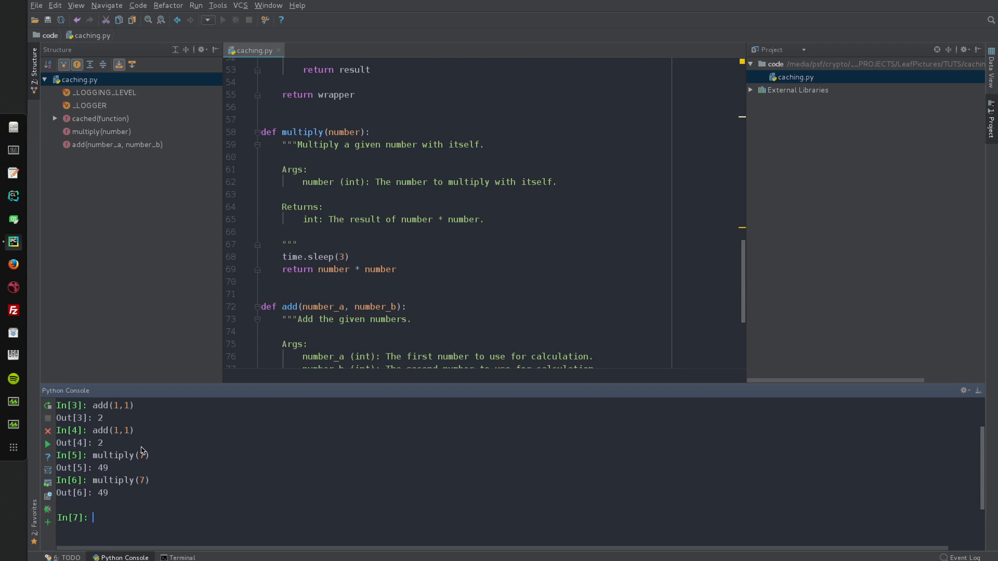
mouse_move(165, 491)
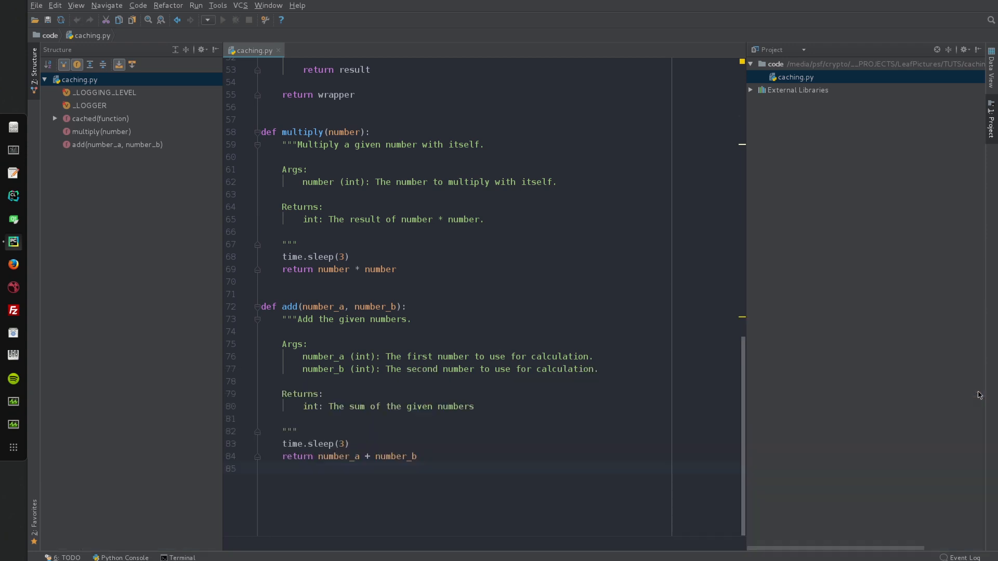
click(261, 469)
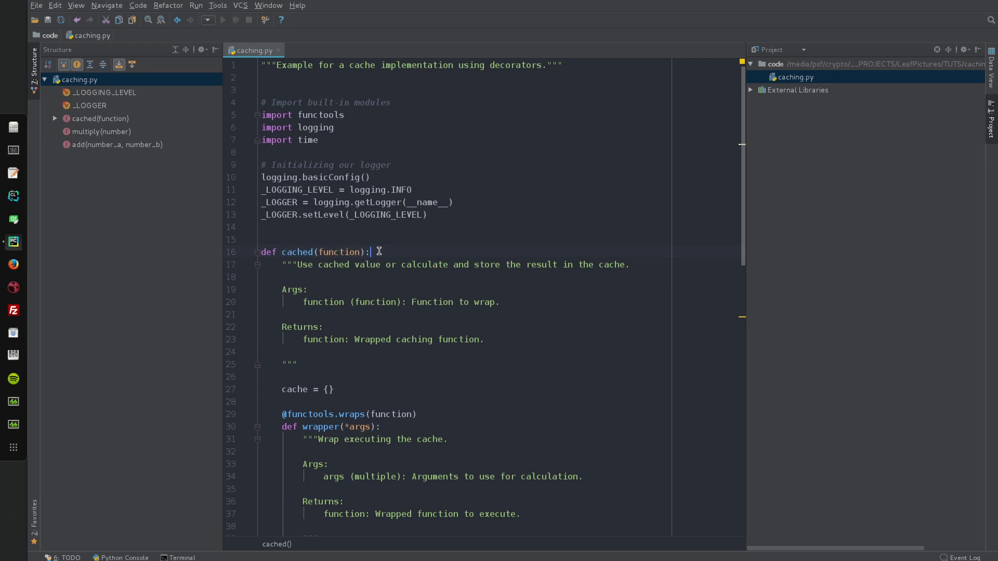
scroll(down, 3)
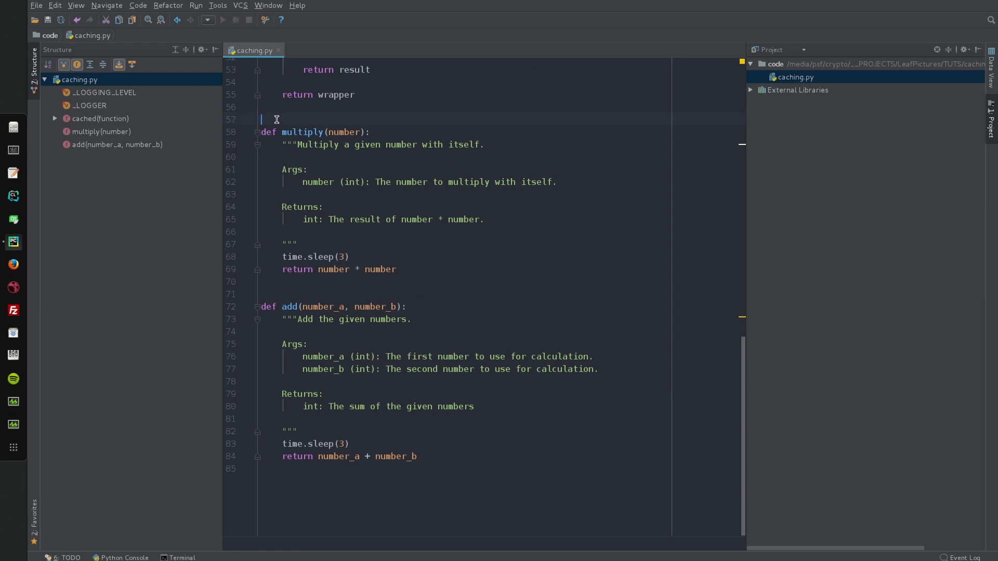
text(@cached)
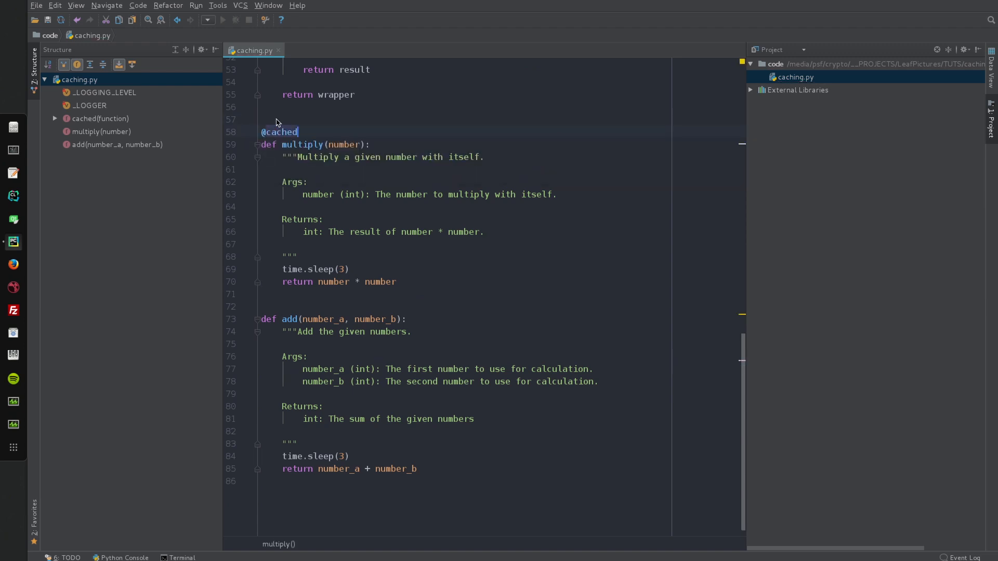
text(@cach)
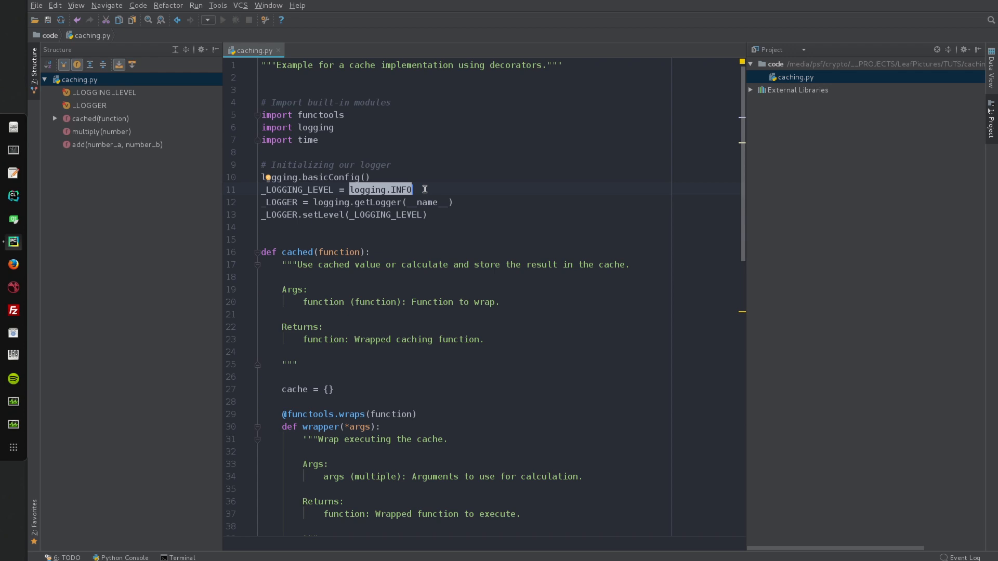
scroll(down, 3)
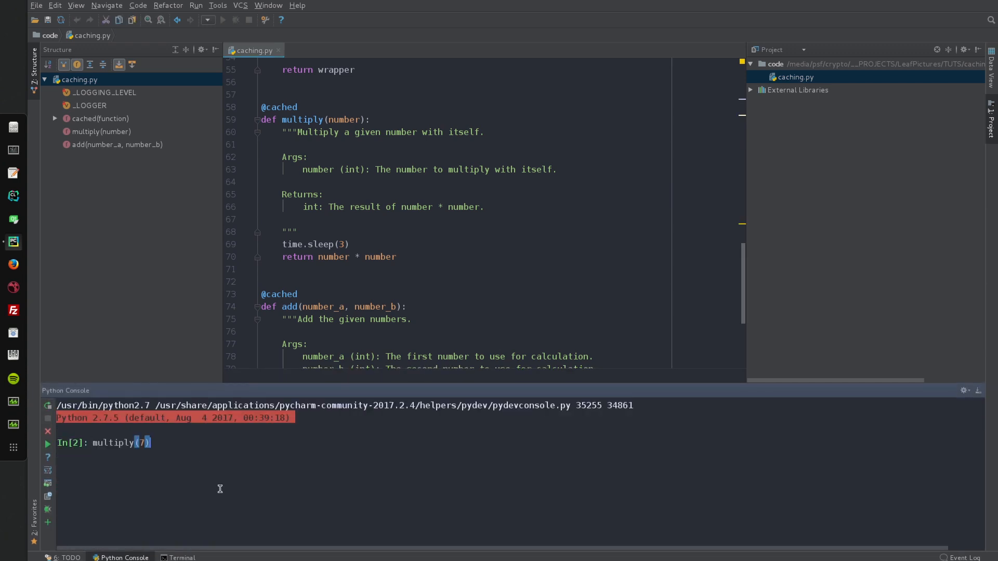
Step: Import add and multiply, then run add(1,1) and multiply(7)
key(Enter)
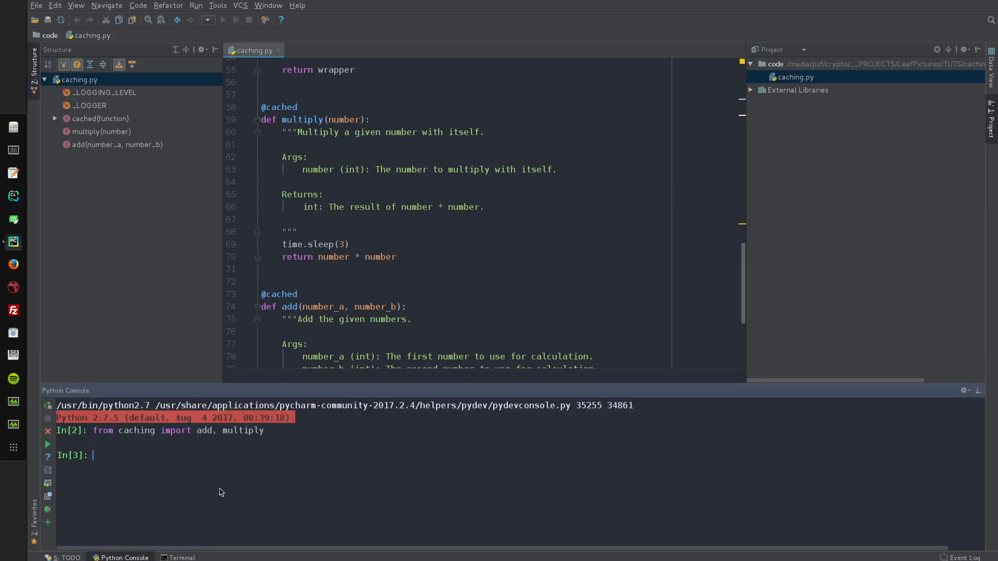
text(a)
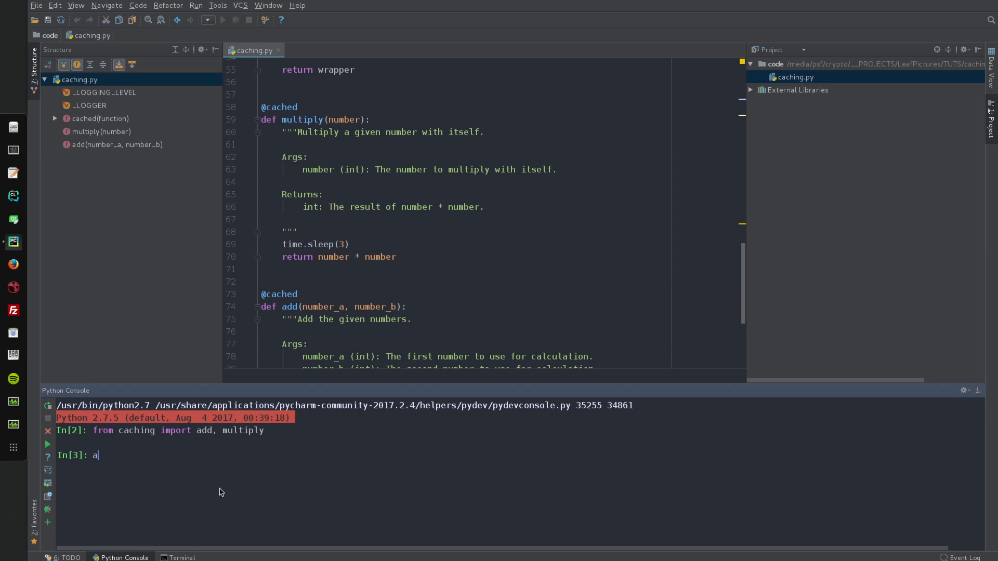
text(dd(1,1))
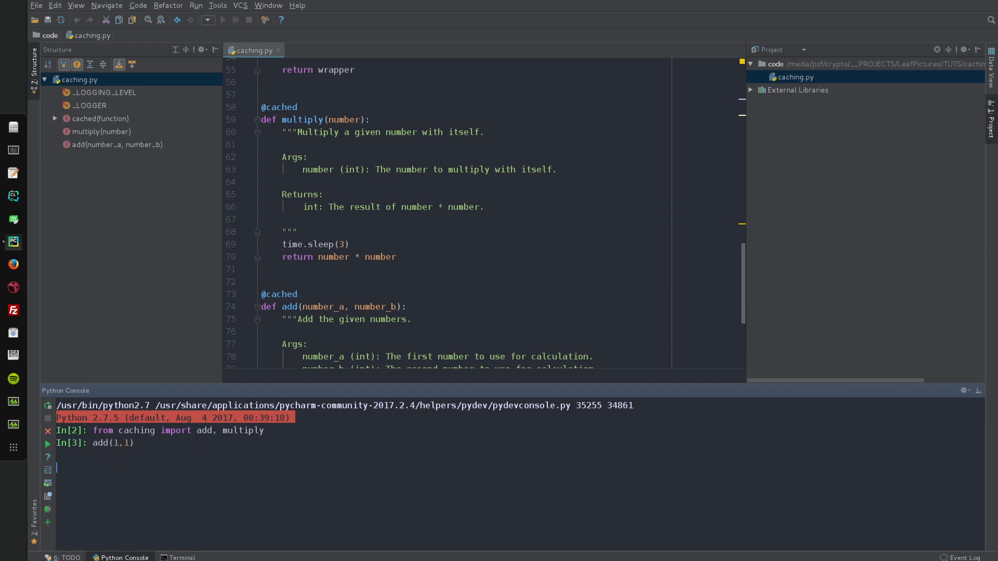
key(Enter)
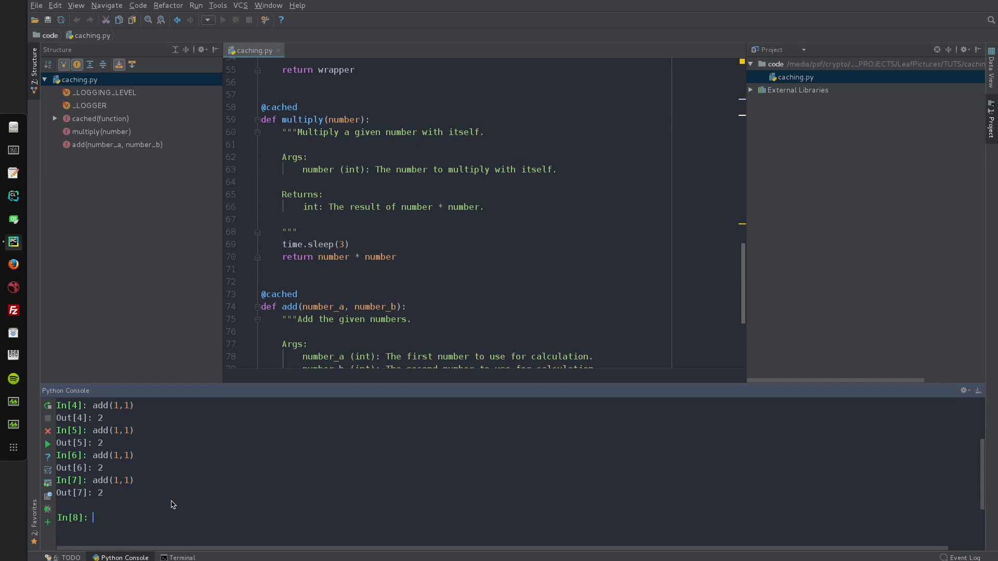
text(multiply(7))
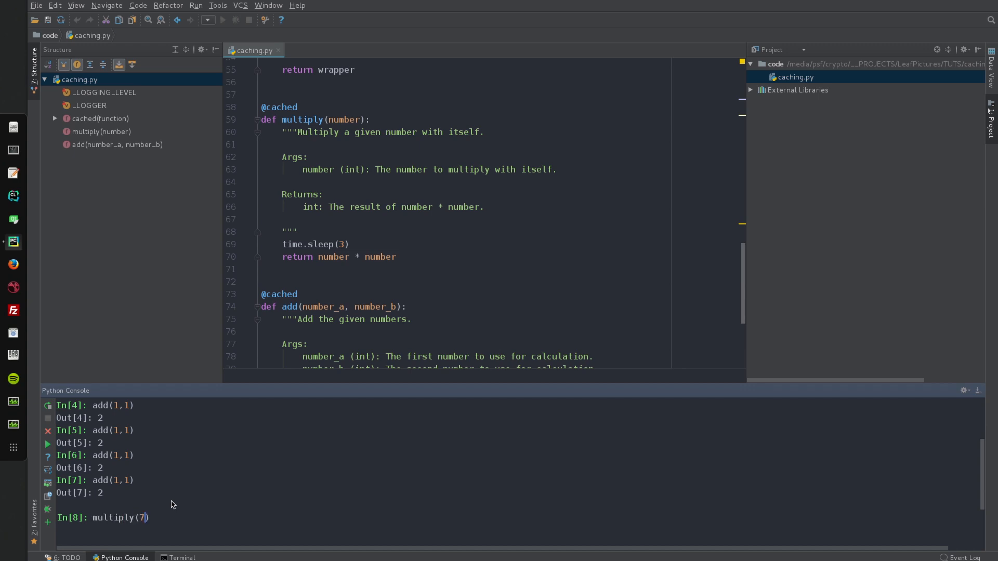
key(Enter)
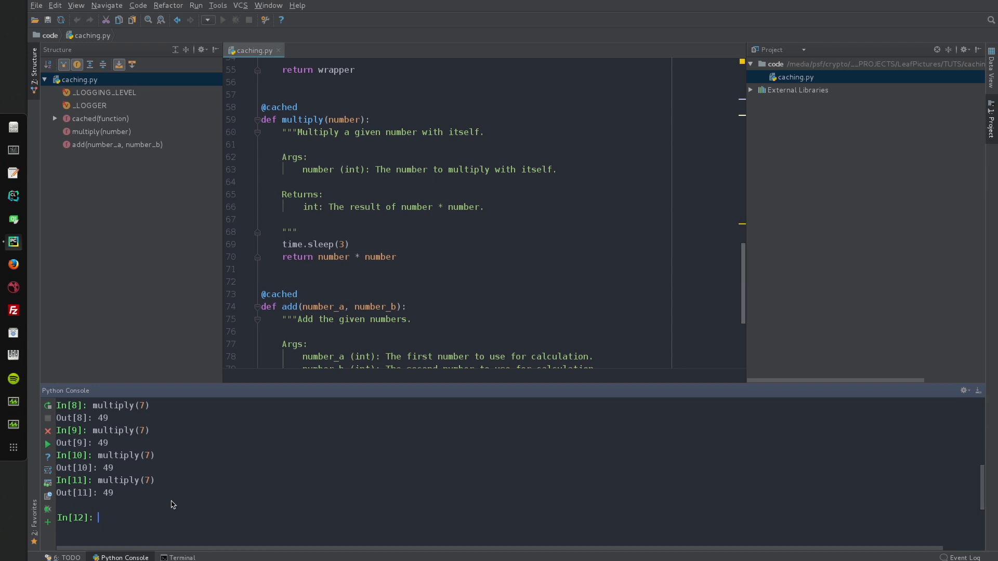
Step: Call multiply(7) again and multiply(9) repeatedly to reuse cached results
text(multiply(7))
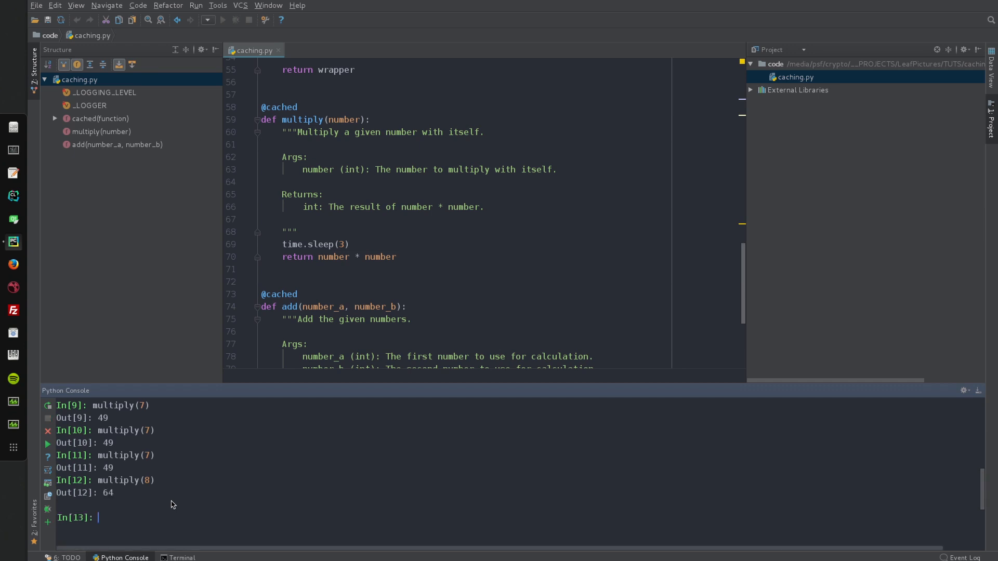
text(multiply(9))
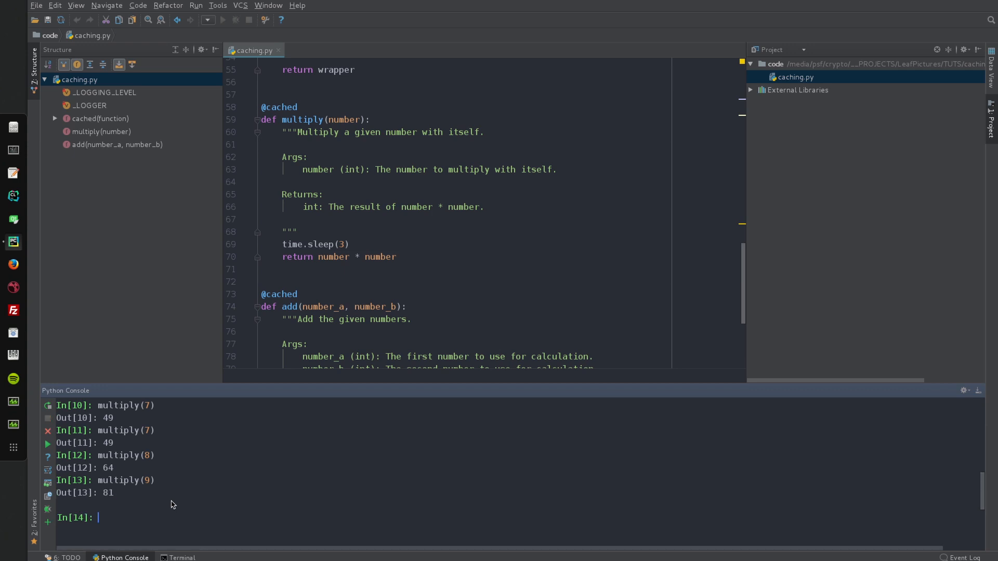
text(multiply(9))
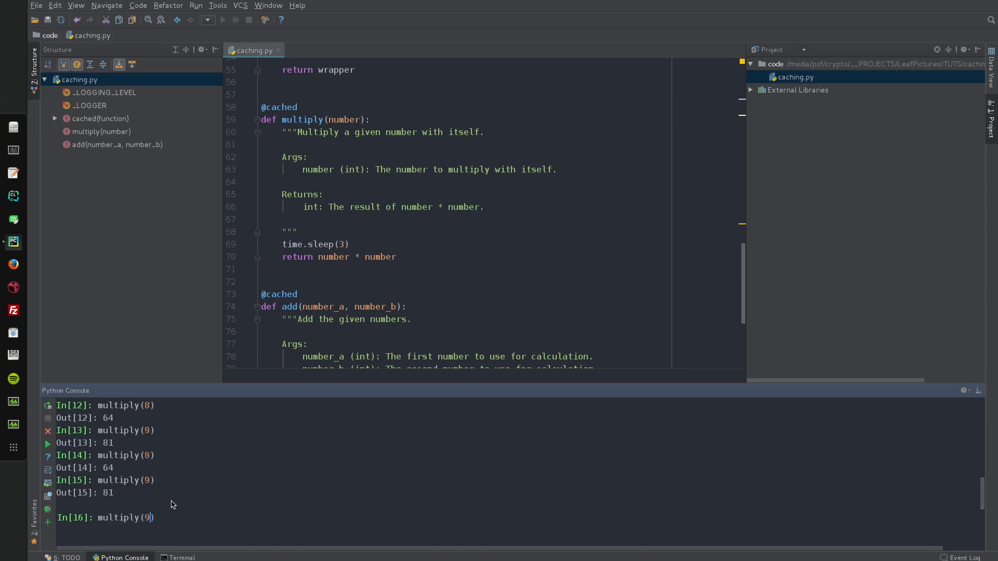
key(enter)
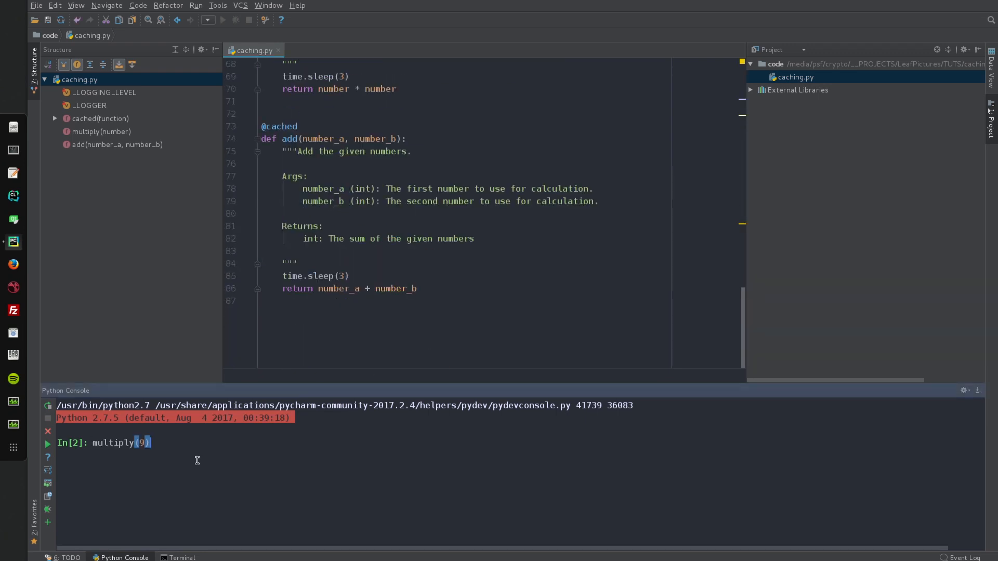
Step: In the restarted console, run add(1,1) twice and inspect the calculate, cache and retrieve DEBUG logs
key(enter)
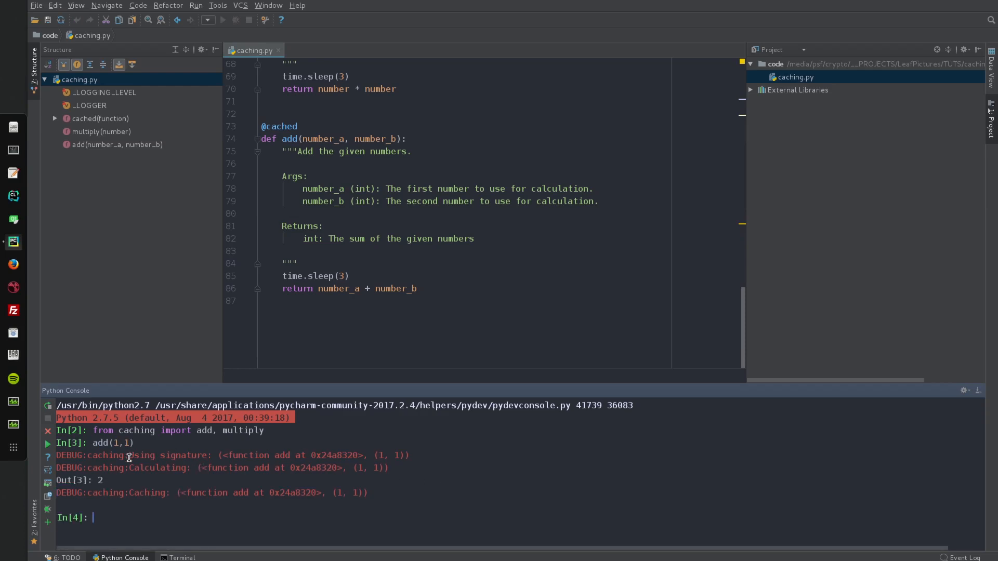
double_click(281, 455)
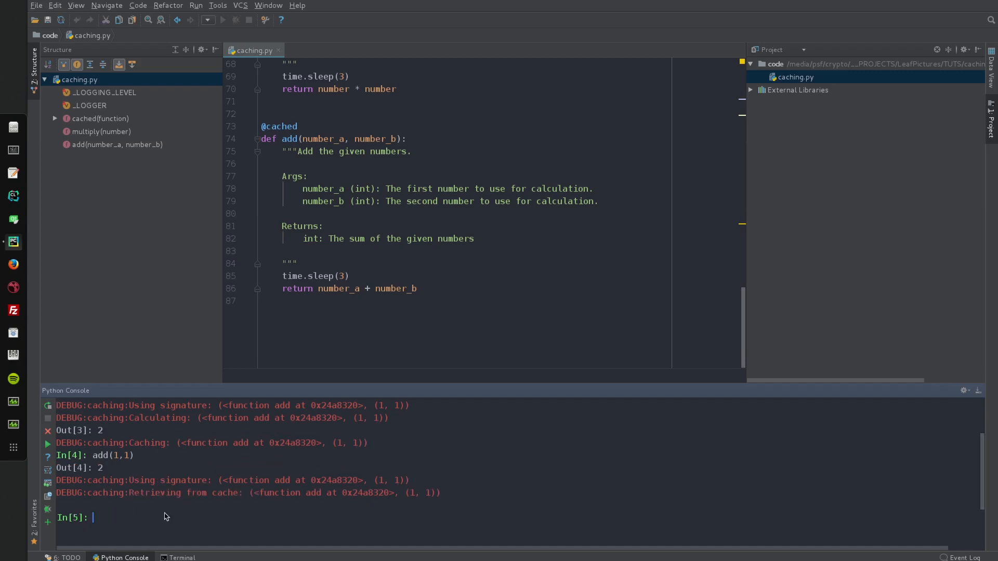
drag(133, 480, 356, 480)
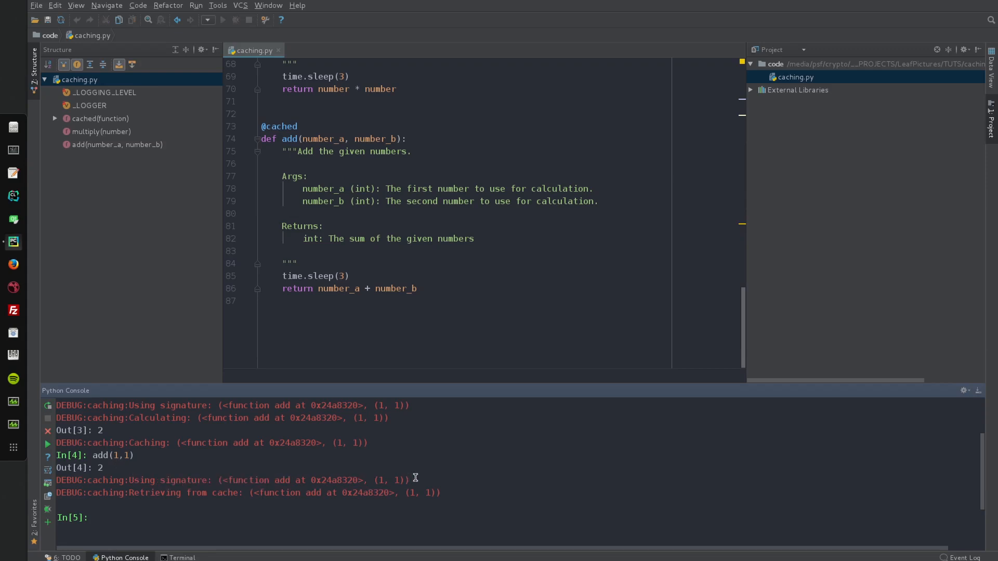
double_click(191, 493)
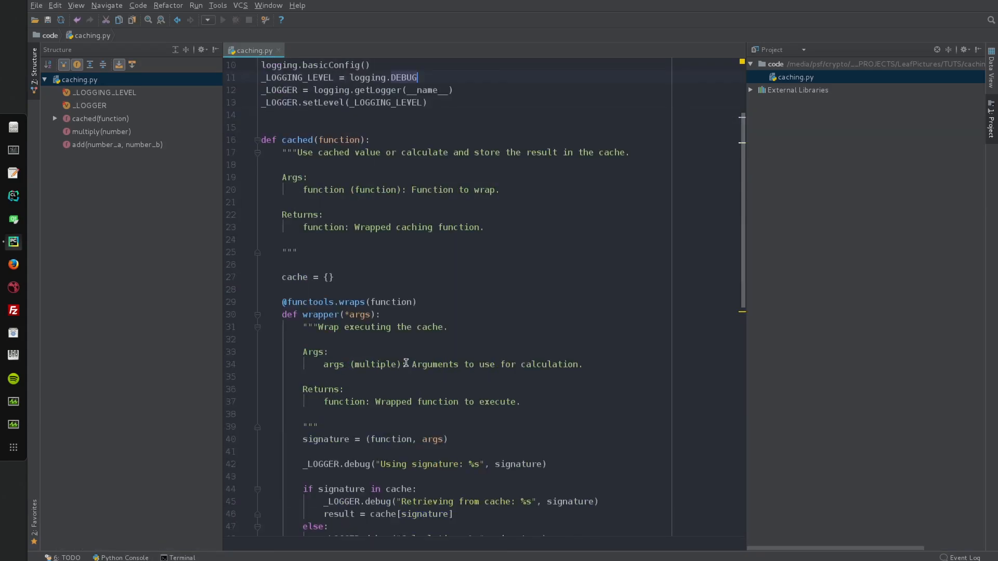
Step: Highlight the DEBUG logging level and scroll through the cached wrapper's cache lookup
double_click(324, 139)
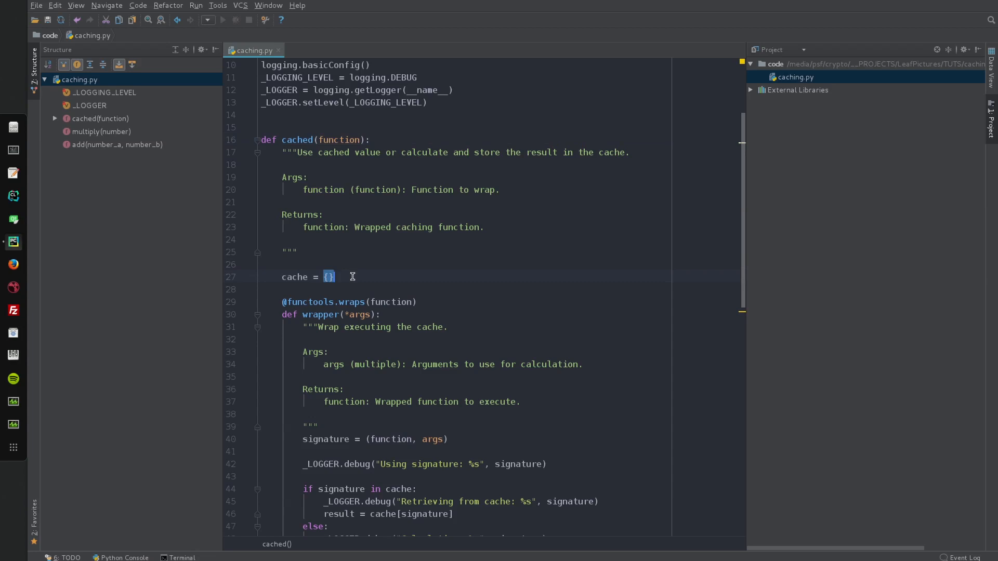
scroll(down, 3)
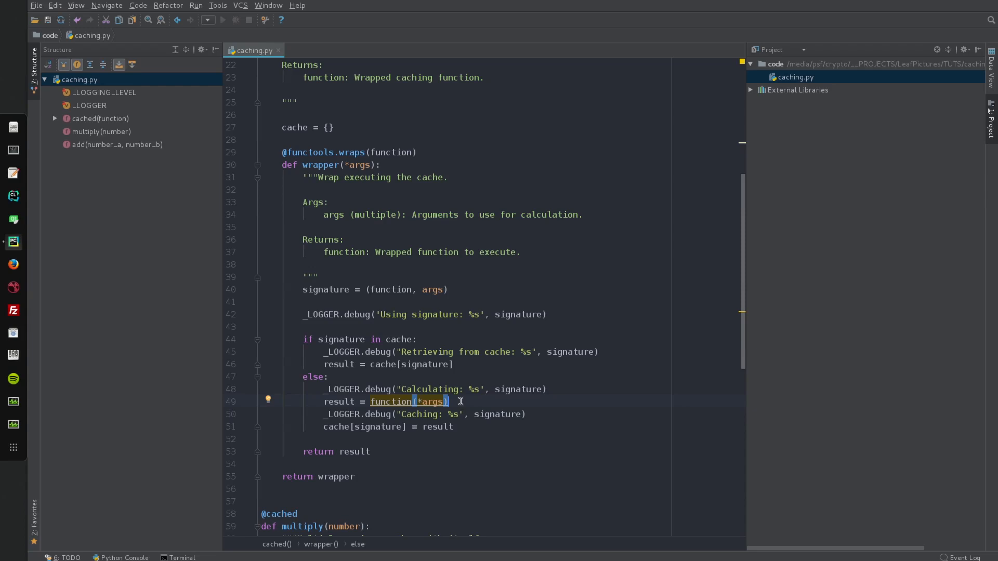
scroll(down, 3)
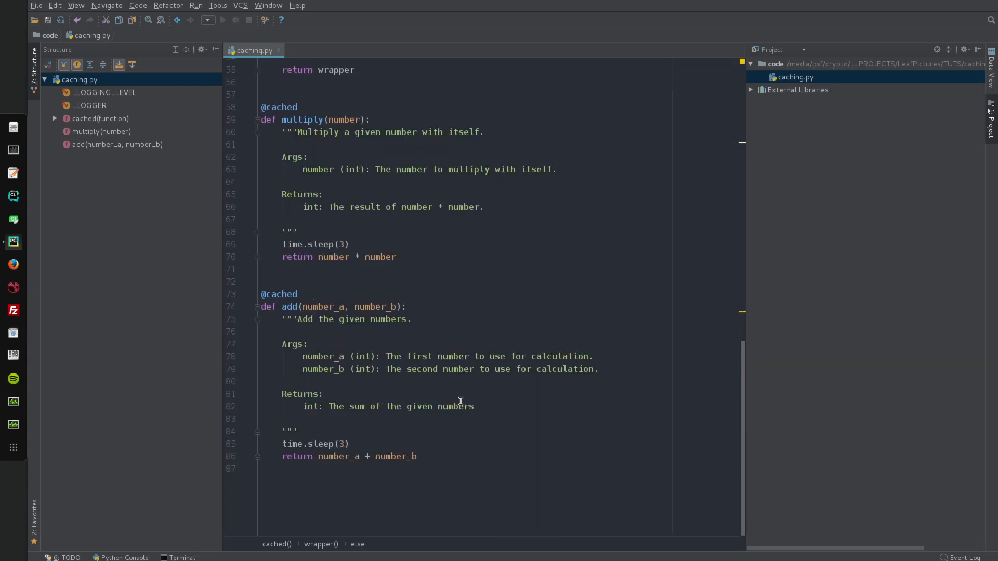
double_click(344, 120)
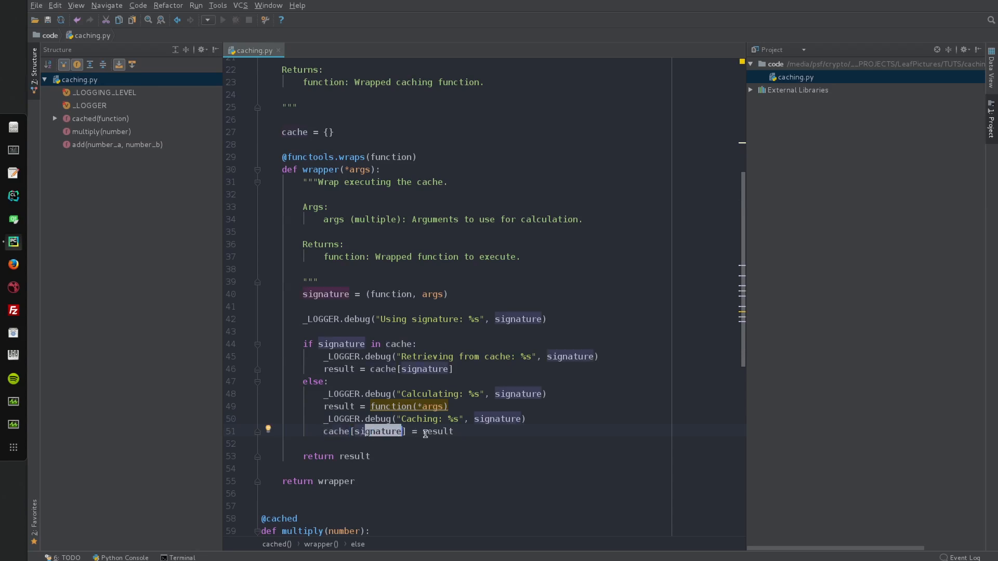
click(455, 431)
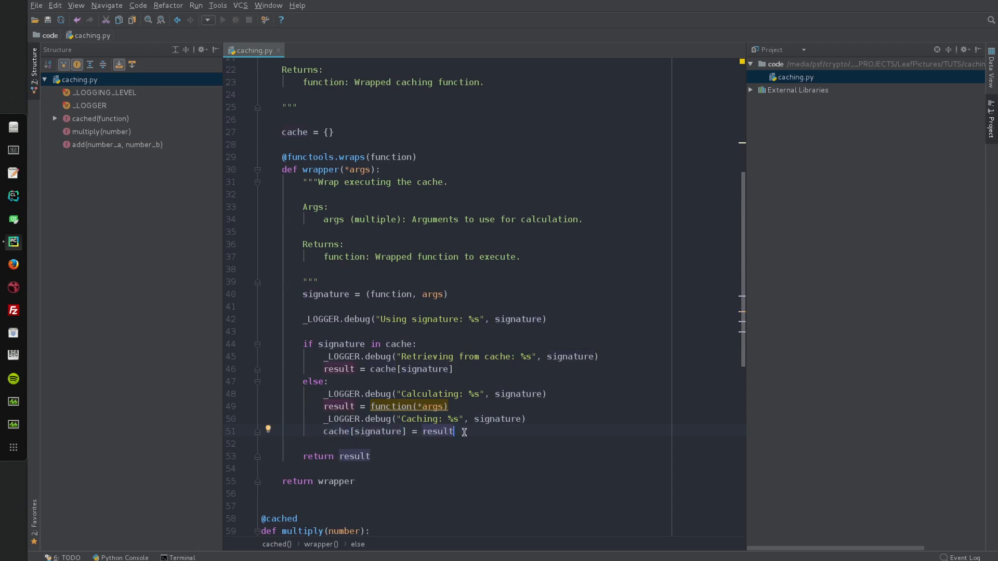